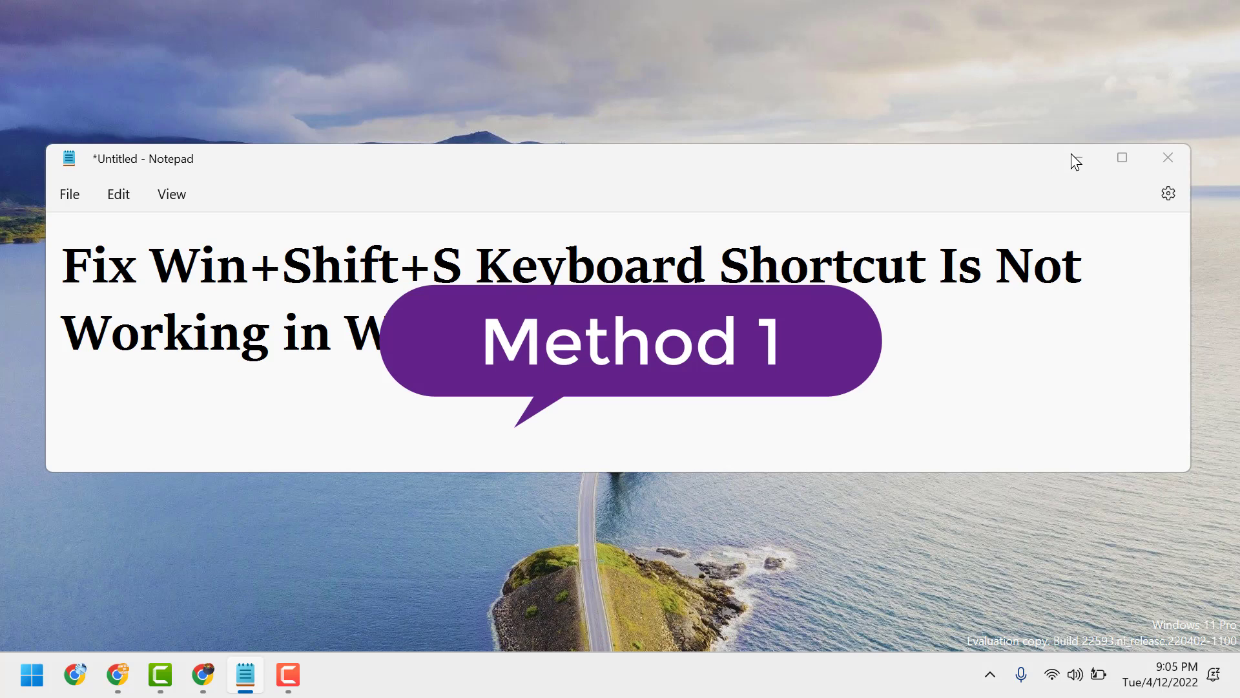
# Search the Start menu for "clipboard settings" to reach the Clipboard page
pyautogui.click(31, 675)
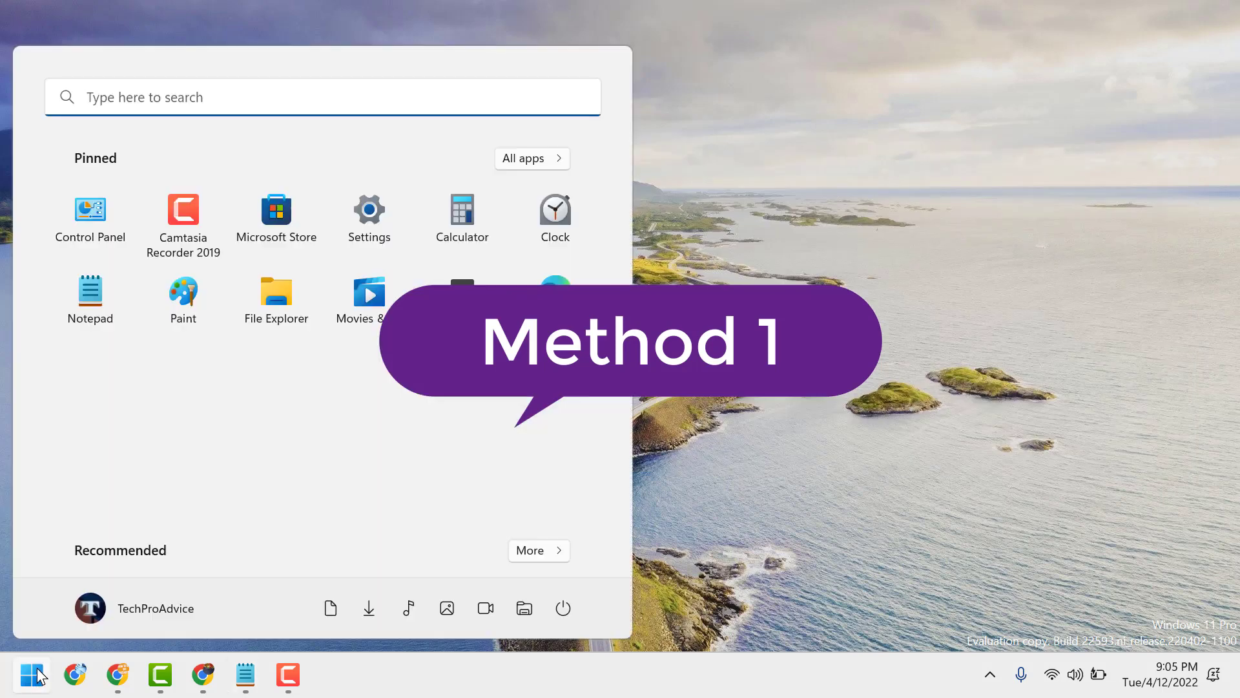
pyautogui.click(321, 97)
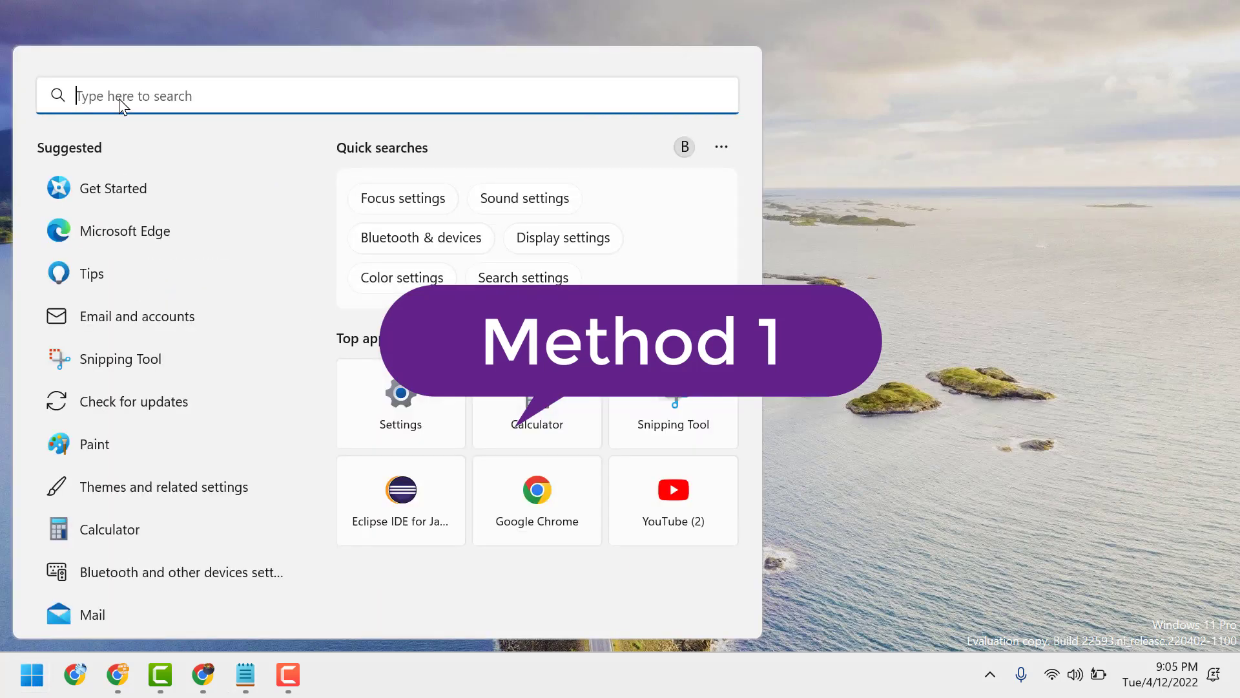
pyautogui.write('clipboard settings')
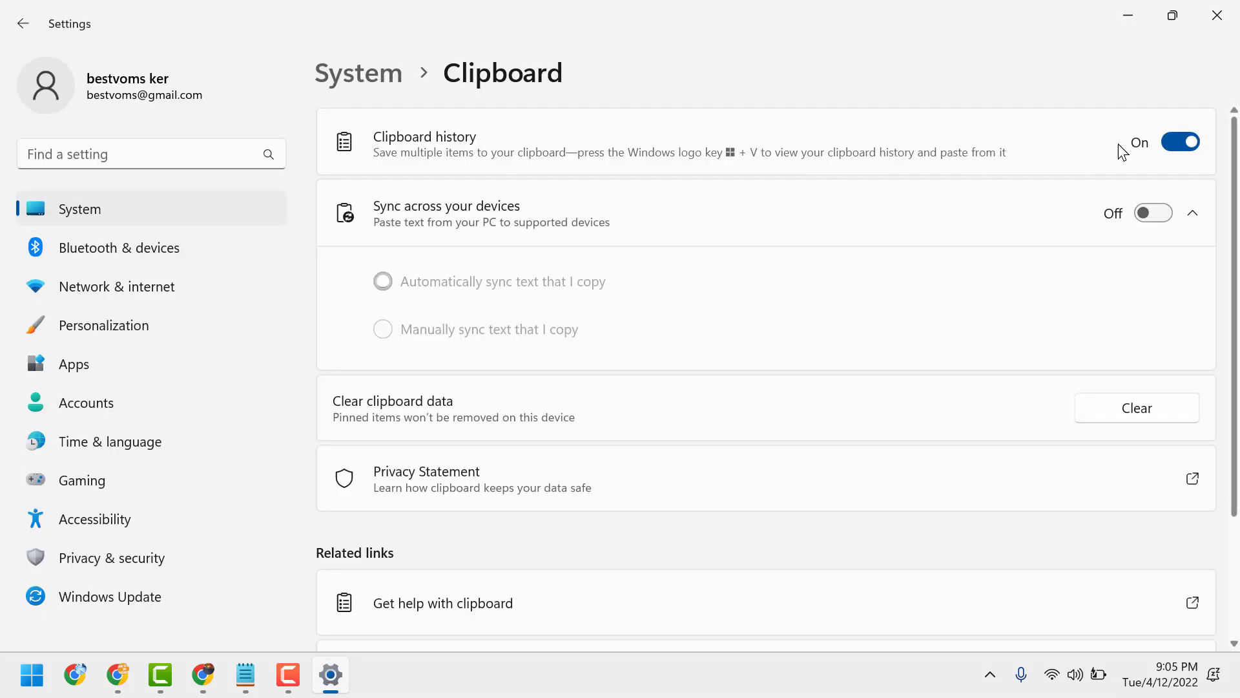
pyautogui.moveTo(1049, 169)
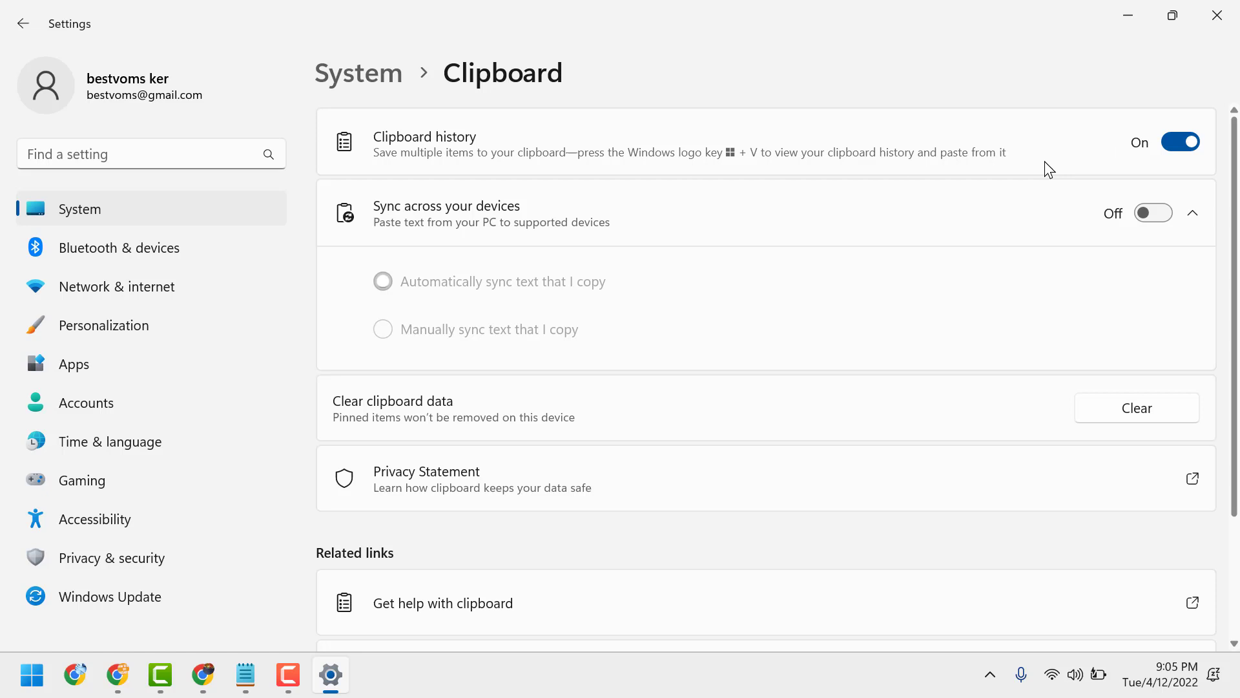
pyautogui.moveTo(420, 168)
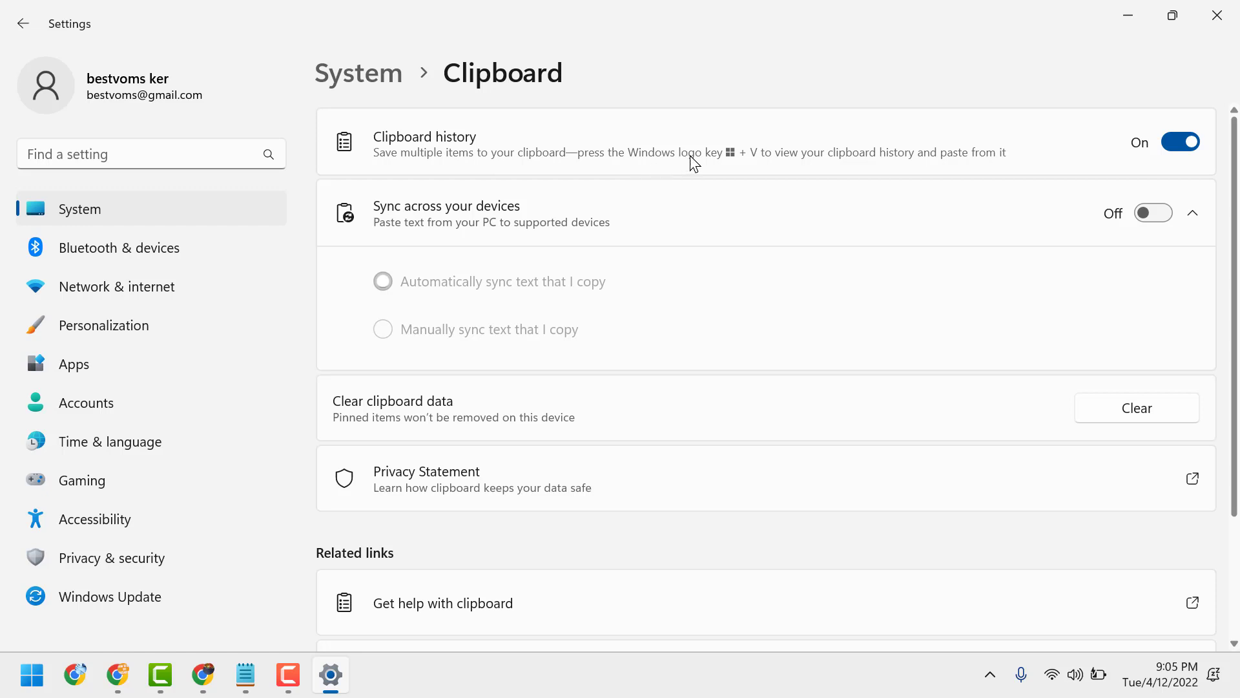
pyautogui.moveTo(792, 170)
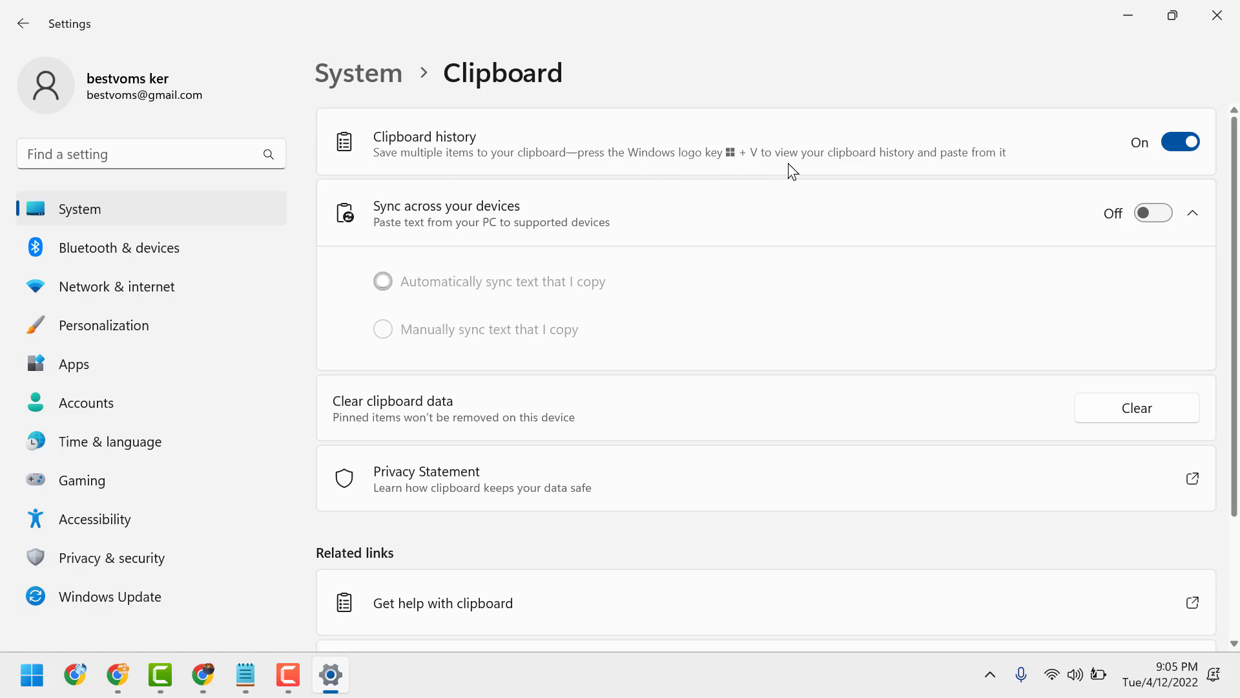
pyautogui.moveTo(967, 172)
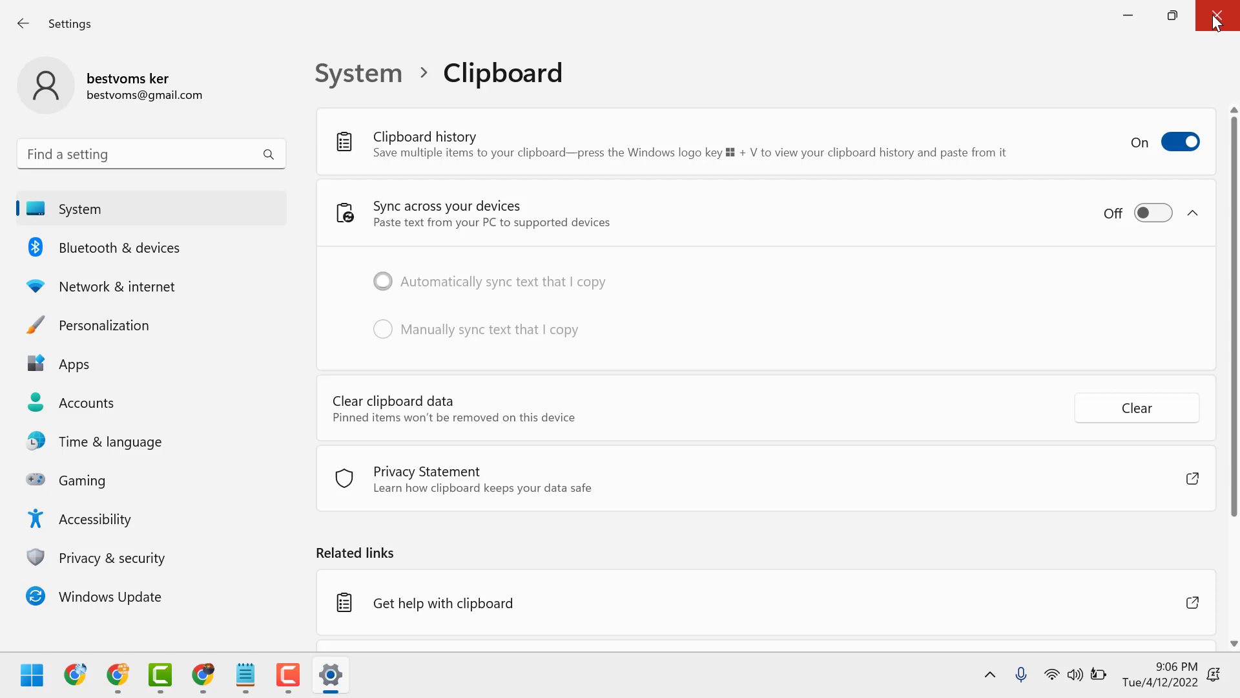
# Close Settings with Clipboard history left on, returning to the desktop
pyautogui.click(1221, 15)
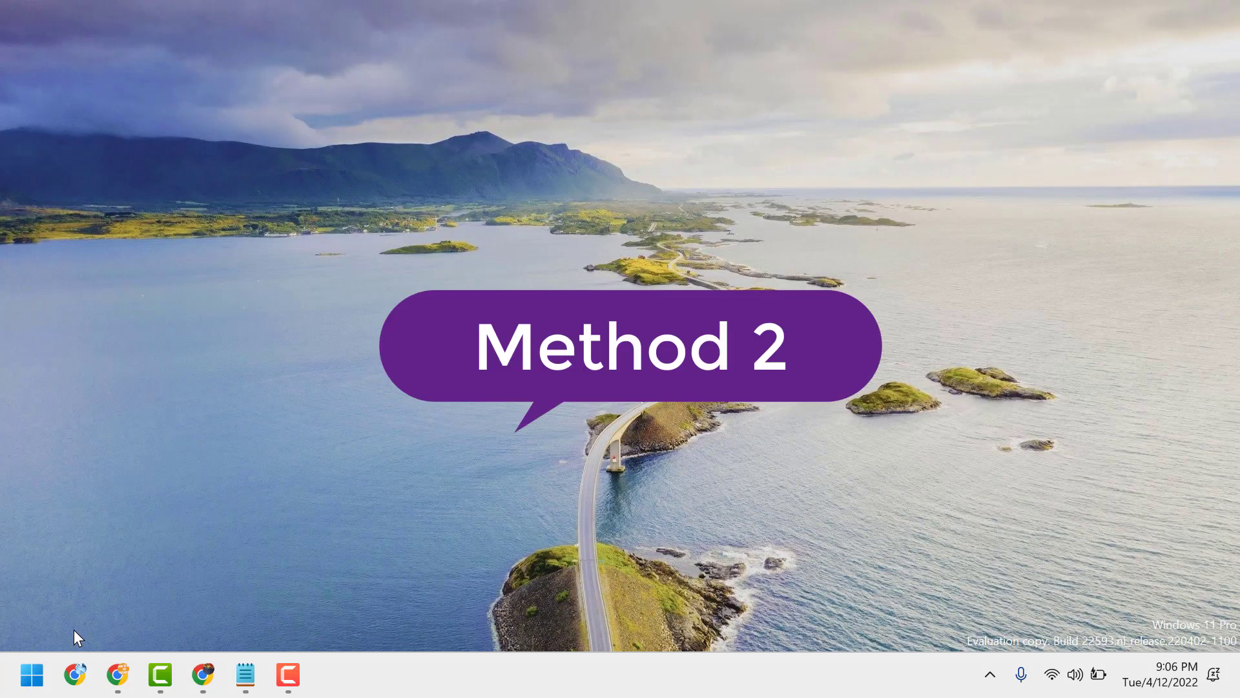
# Relaunch Settings from Start and go to the Apps section
pyautogui.click(31, 674)
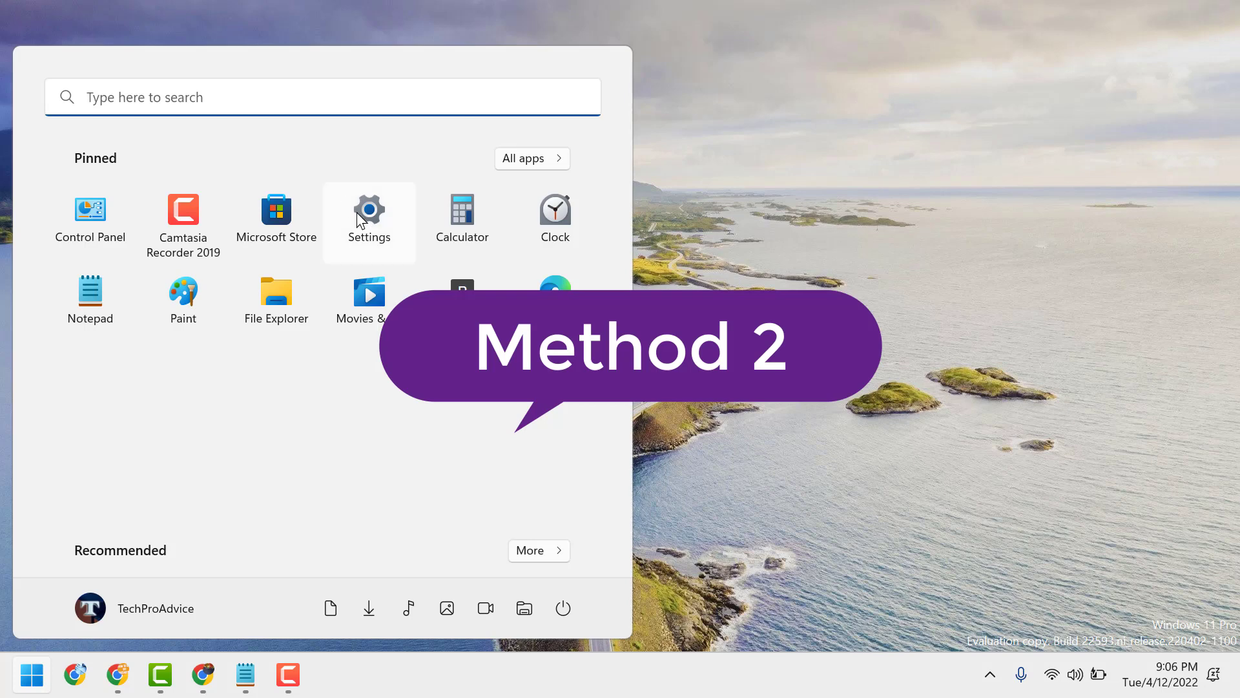
pyautogui.click(369, 206)
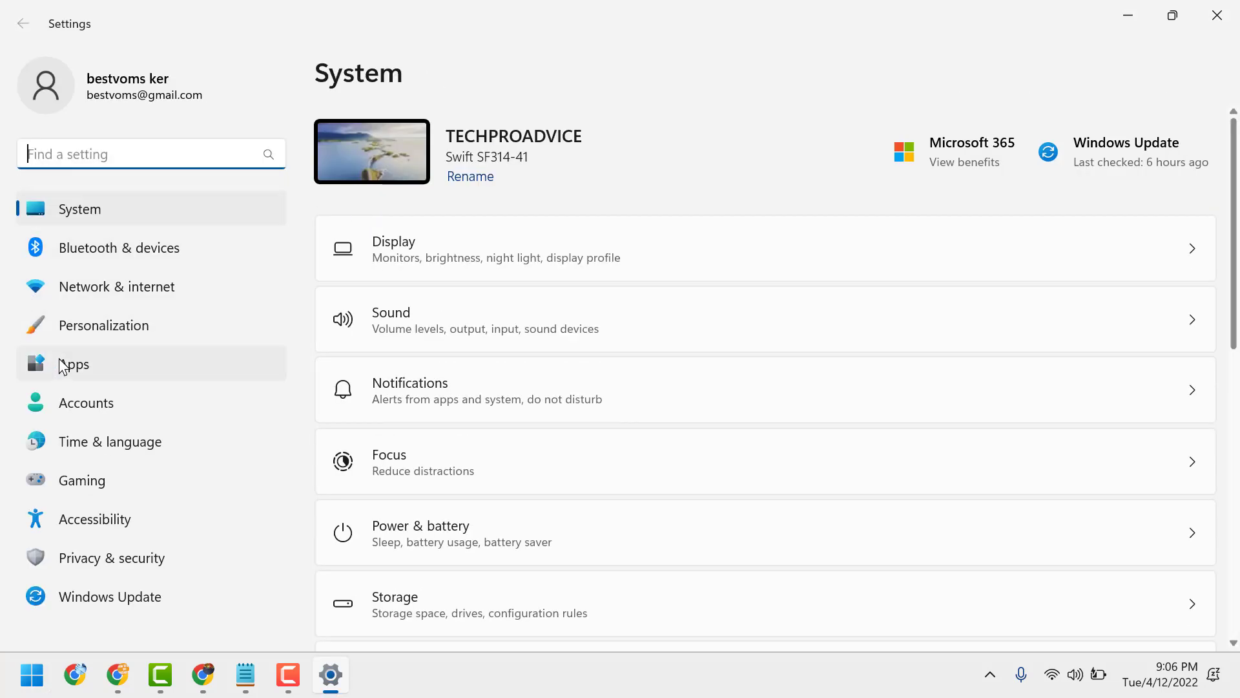
pyautogui.click(73, 364)
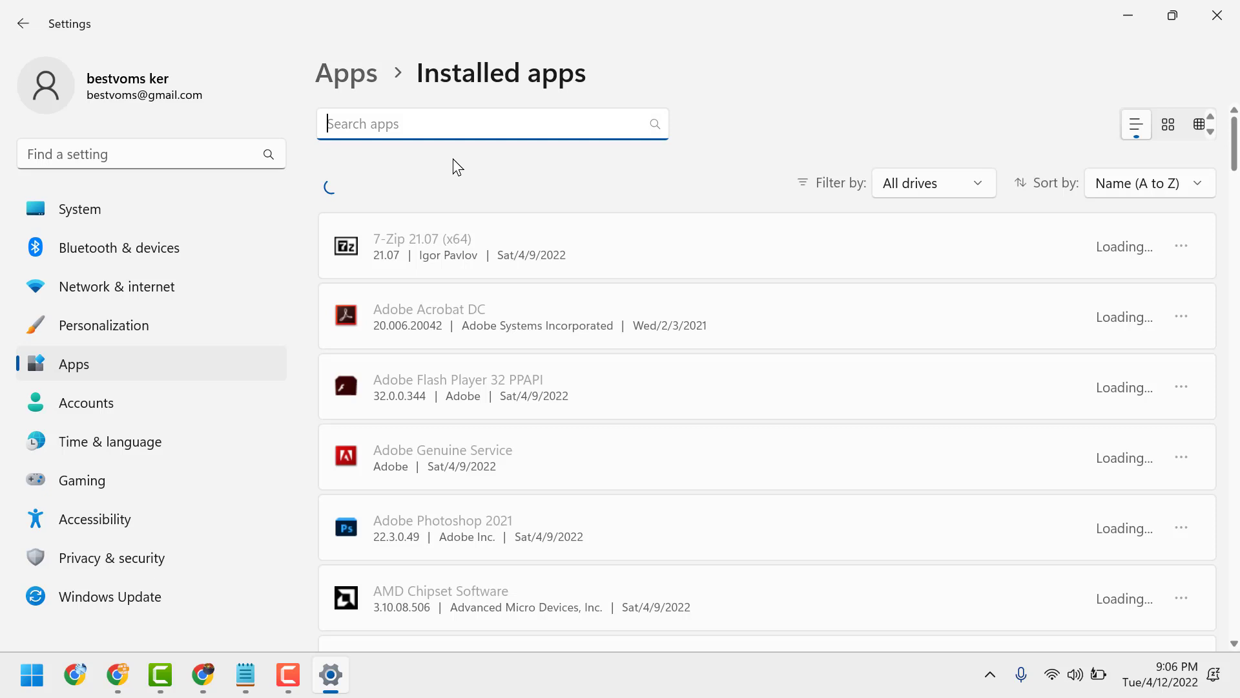
# Search installed apps for "sn" and reach Snipping Tool's advanced options page
pyautogui.scroll(-3)
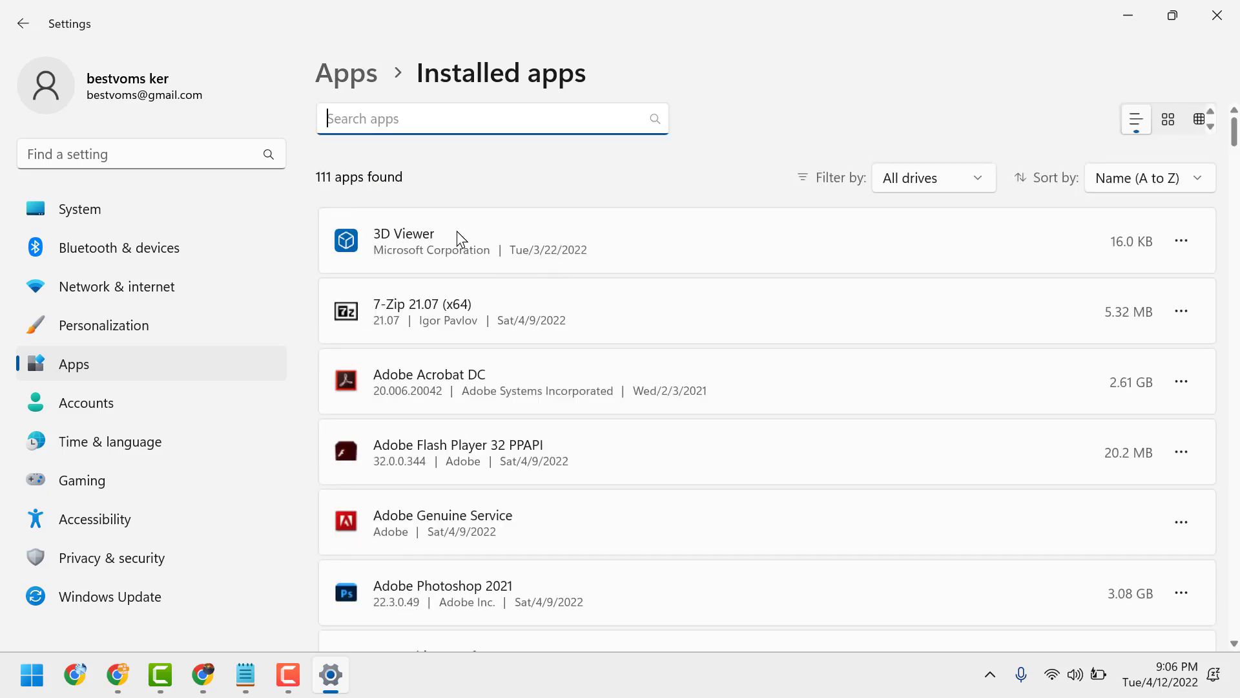
pyautogui.write('snip')
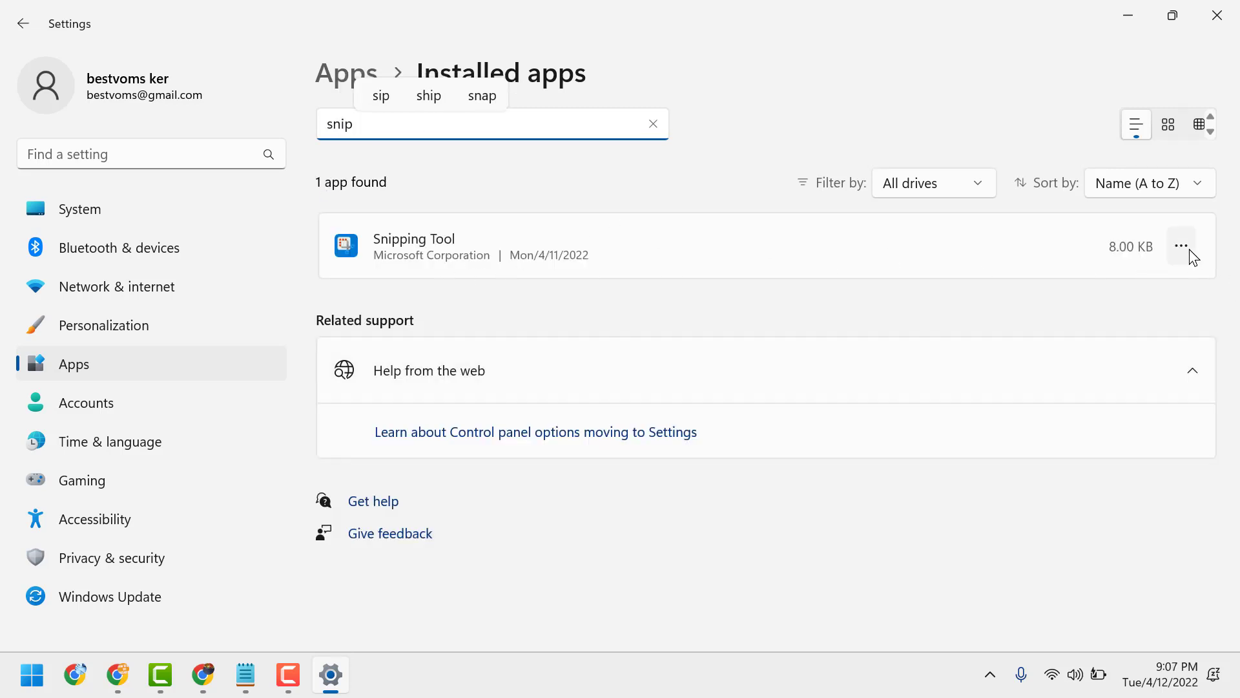
pyautogui.click(1182, 245)
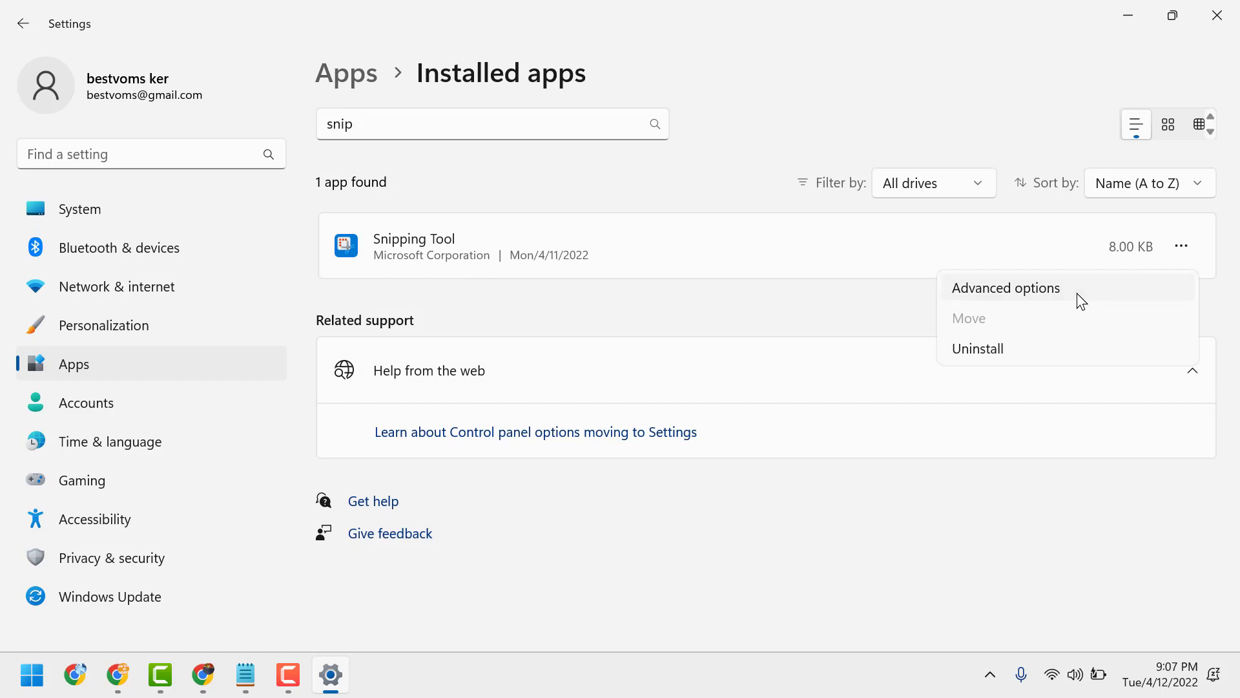
pyautogui.click(1005, 286)
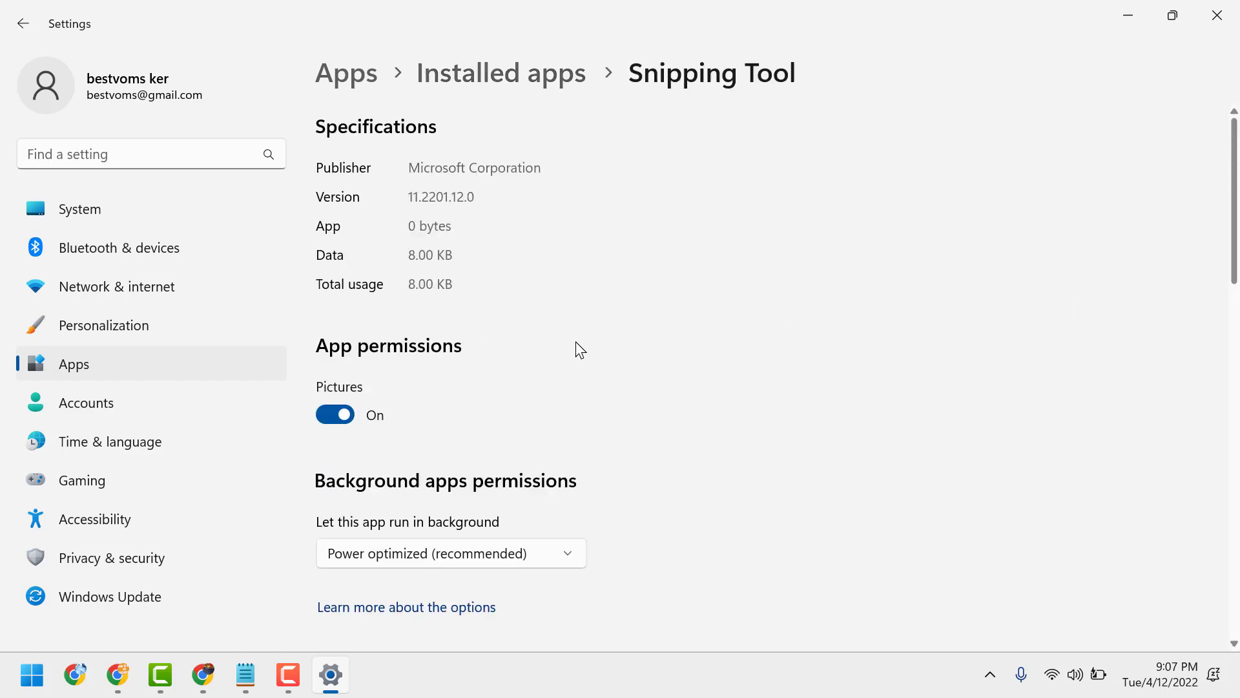
# Repair Snipping Tool keeping its data, then reset it deleting its data
pyautogui.scroll(-3)
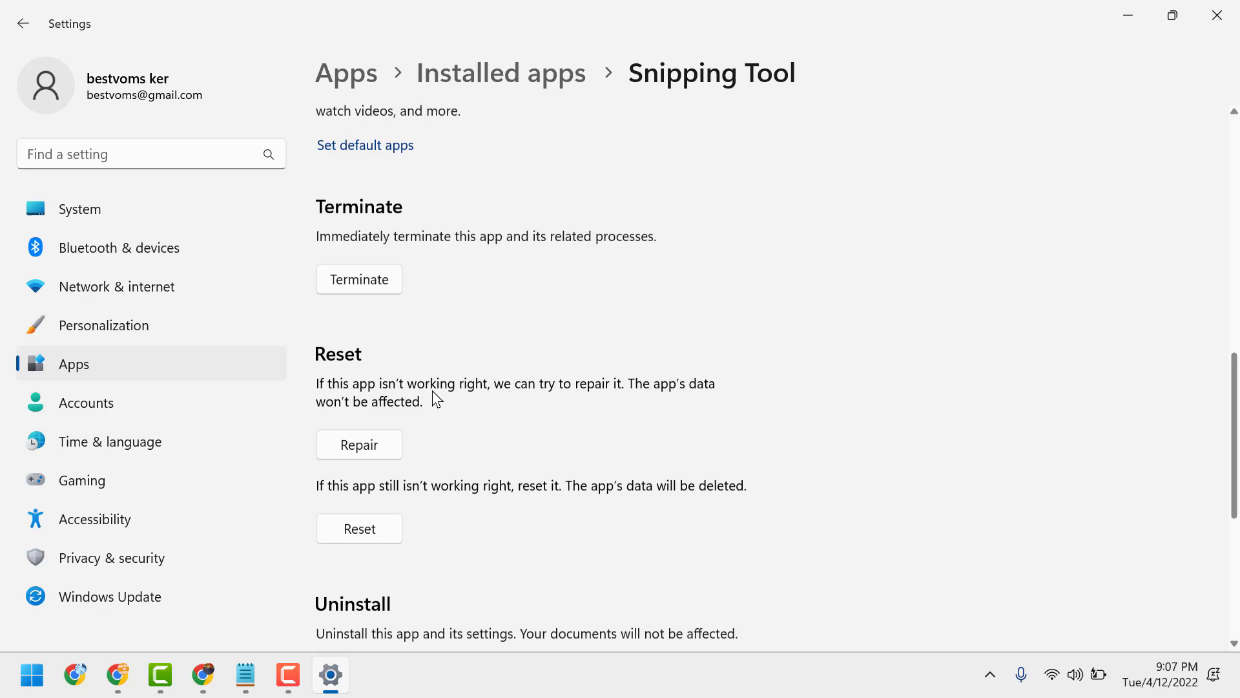
pyautogui.click(358, 444)
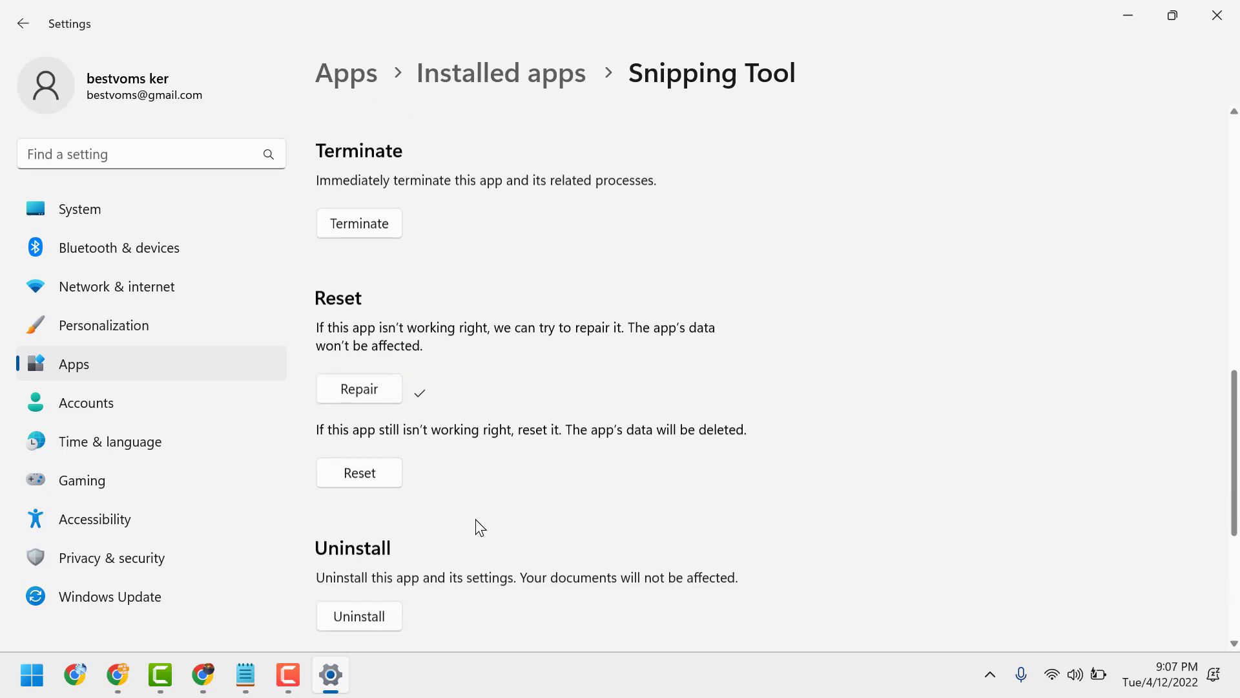
pyautogui.click(359, 473)
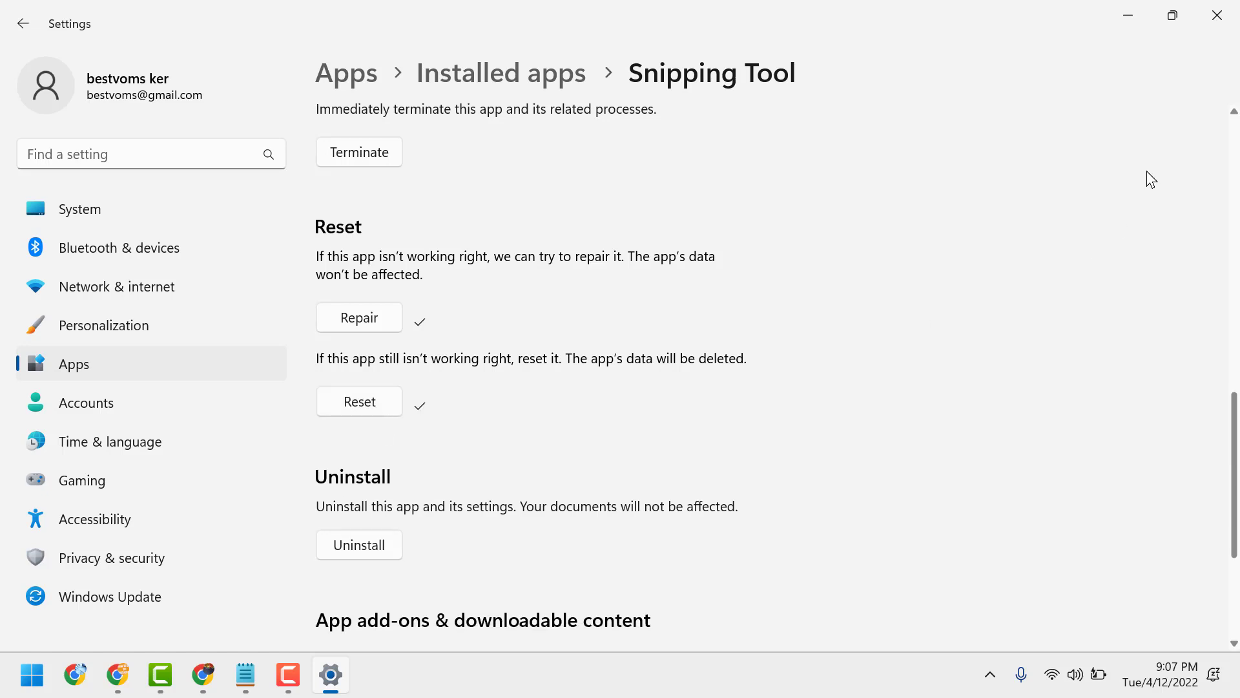
# Close Settings and bring the Notepad note back to the front
pyautogui.click(1221, 15)
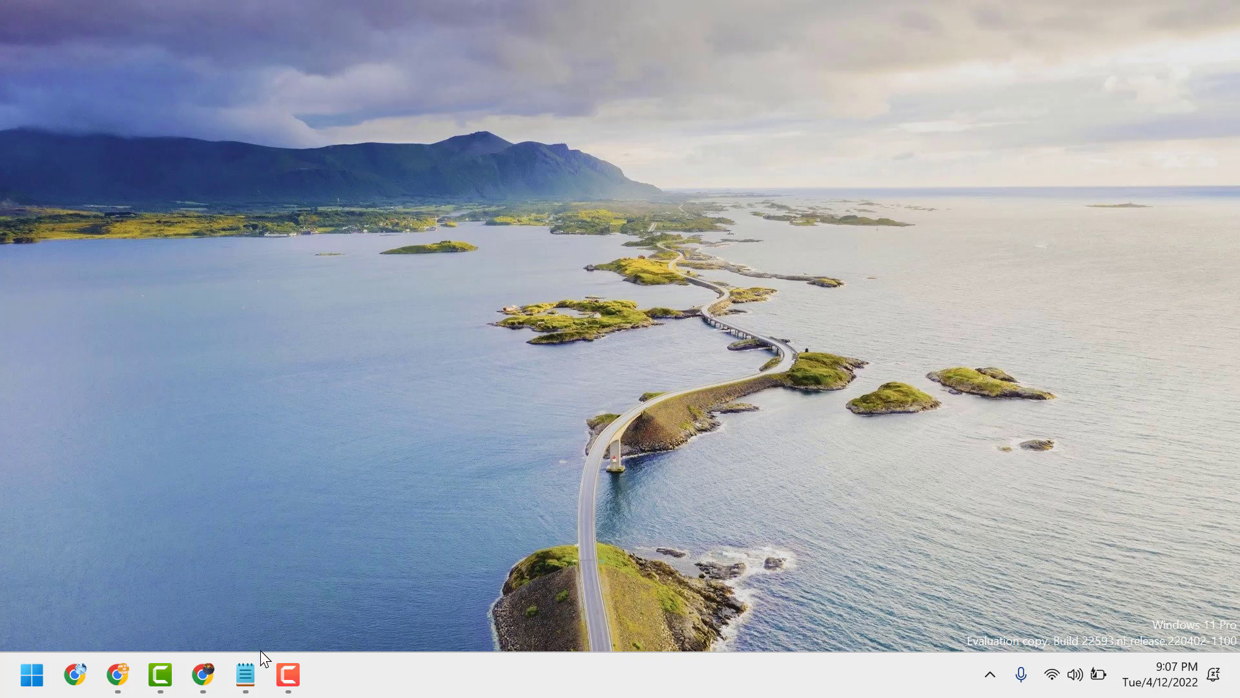
pyautogui.click(245, 675)
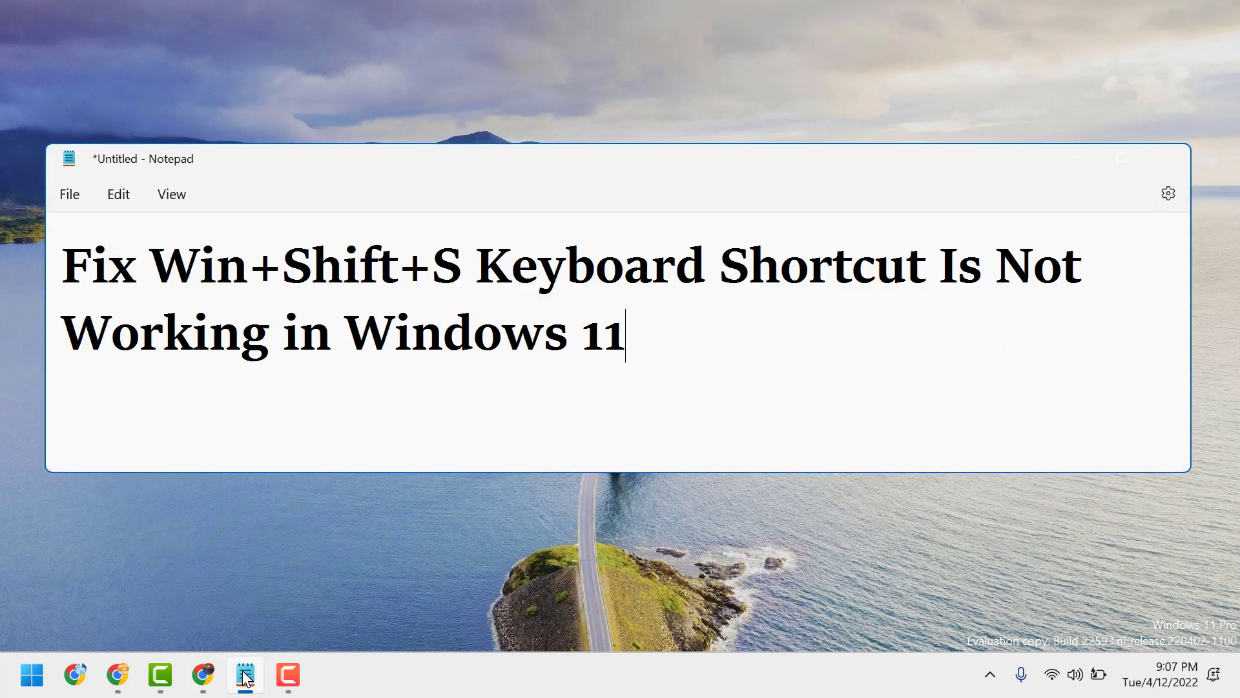